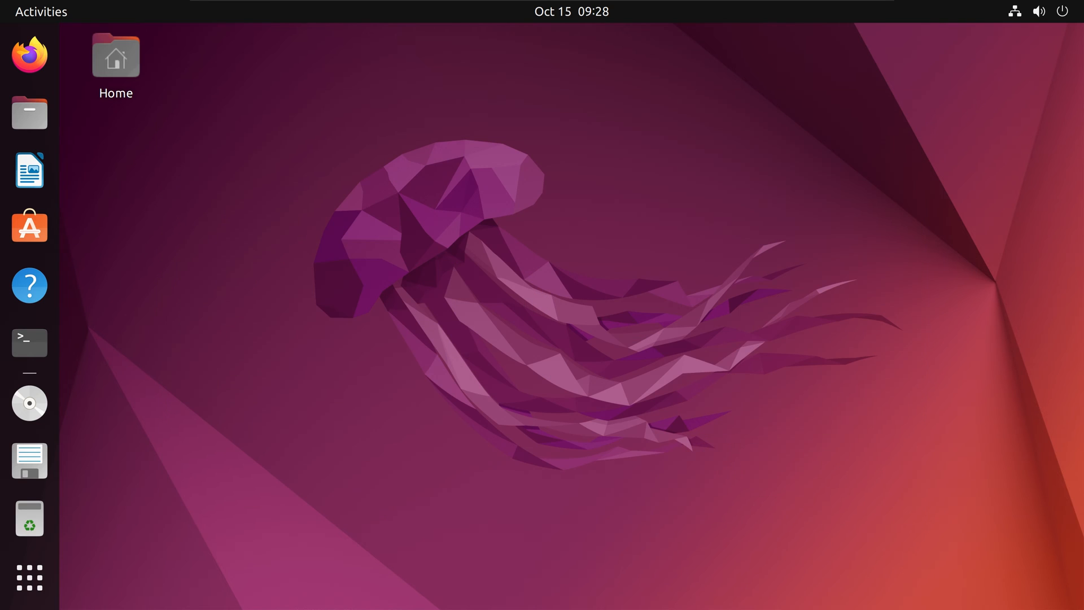
# Step: Launch a terminal from the dock and check the OS version with cat /etc/os-release
pyautogui.click(29, 344)
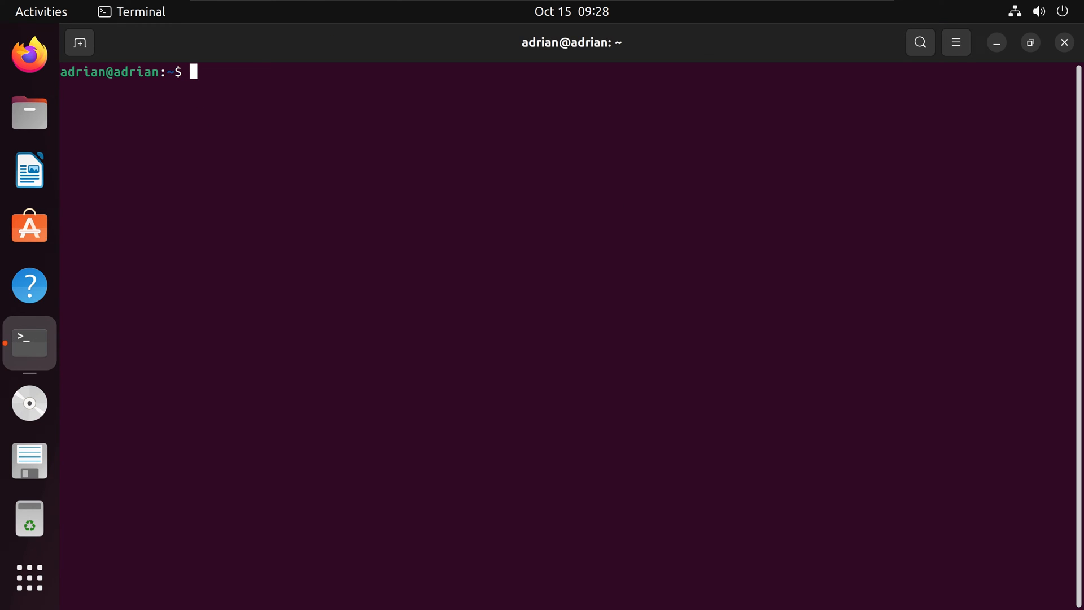
pyautogui.write('cat /etc/os-release')
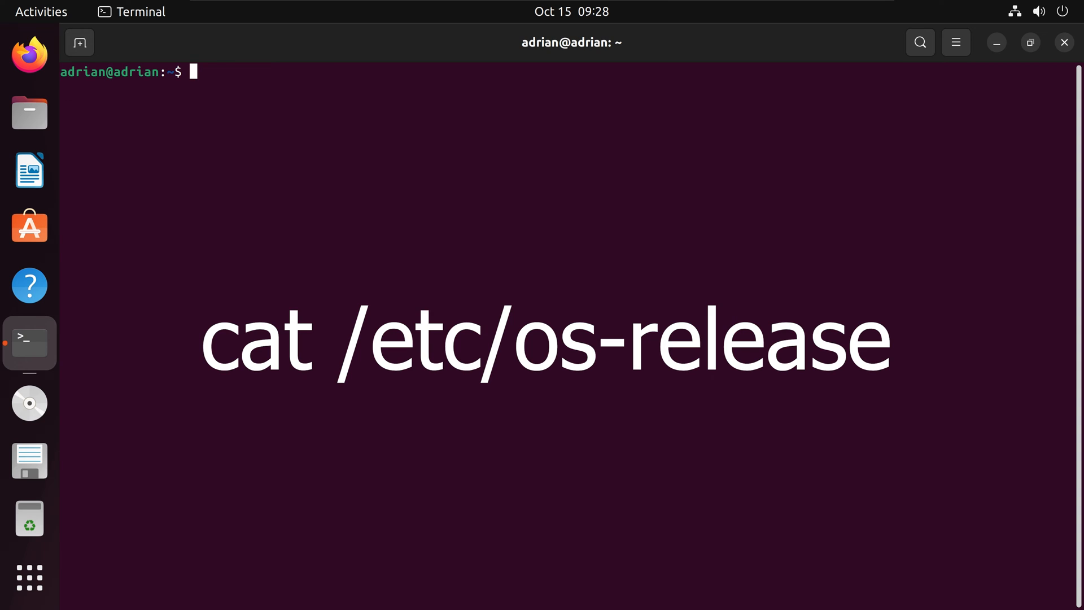
pyautogui.write('c')
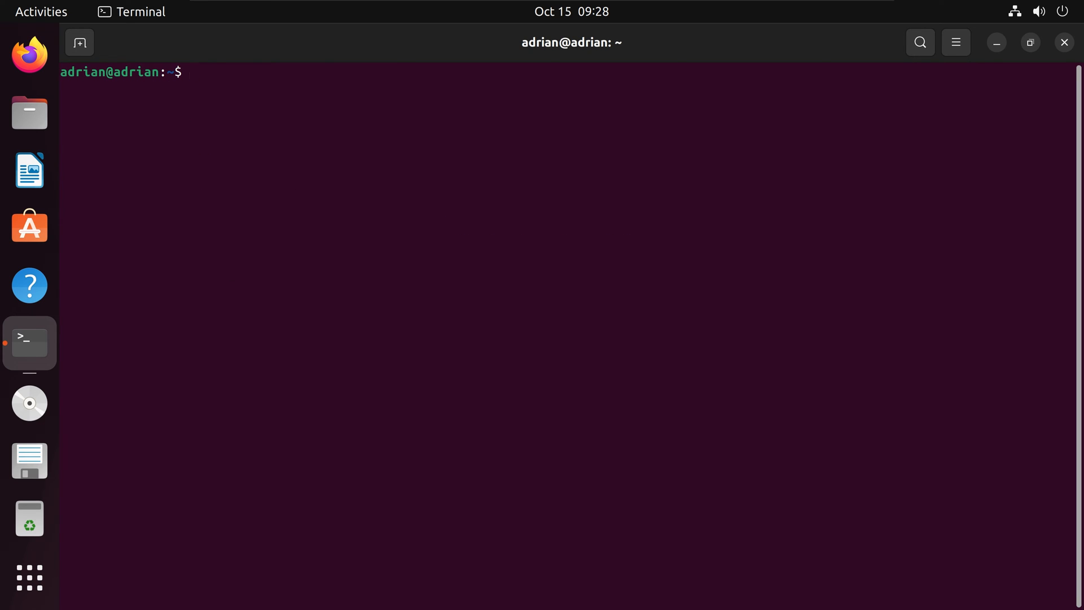
pyautogui.write('python3 --version')
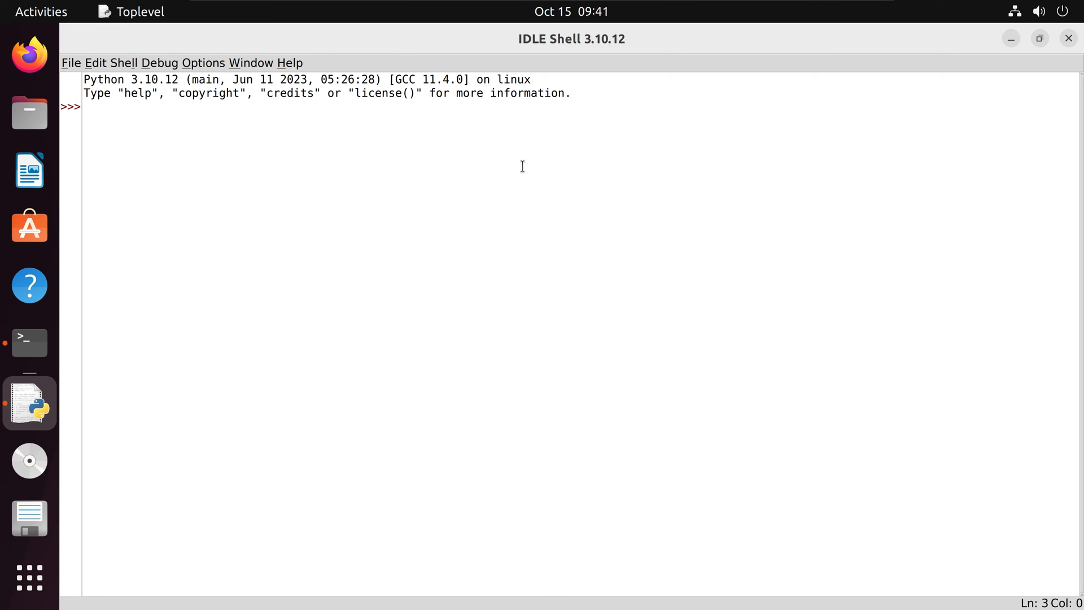
pyautogui.moveTo(559, 158)
pyautogui.write('5+2')
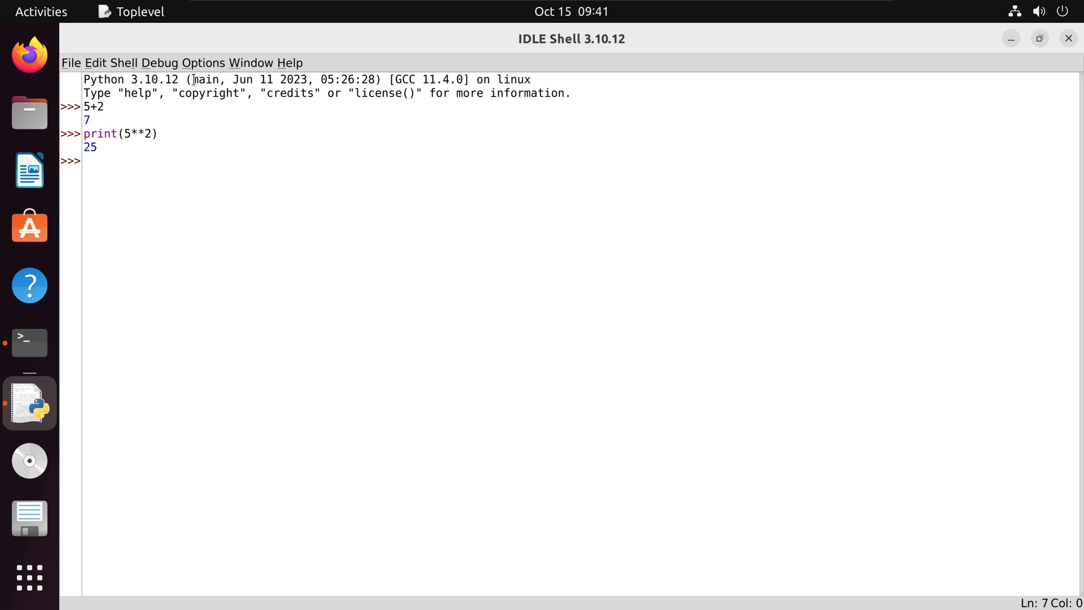
# Step: Bring up IDLE's File menu to begin a new script
pyautogui.click(70, 64)
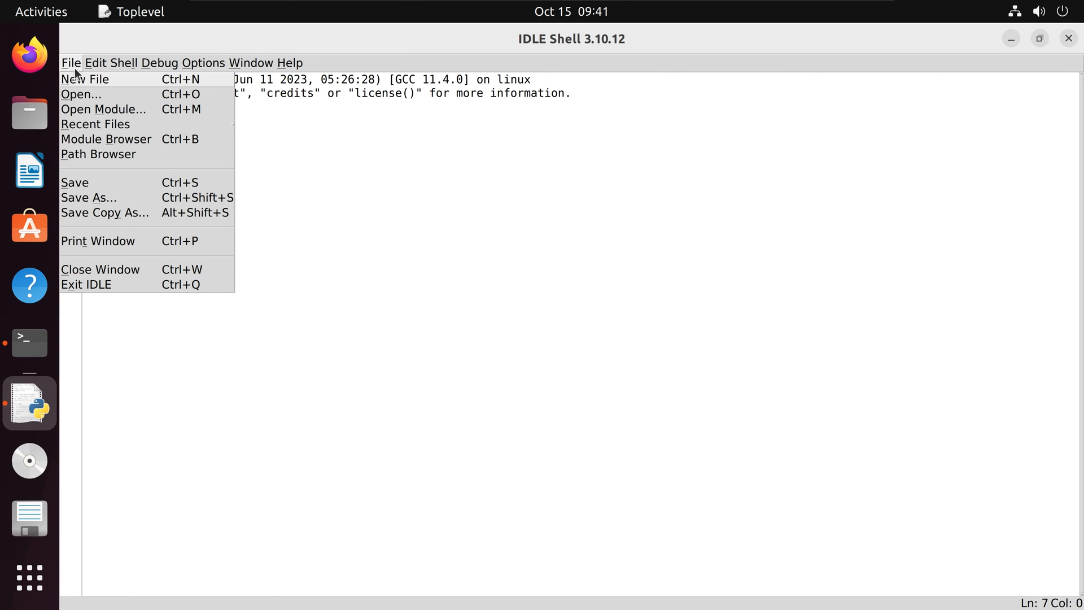
# Step: Write print('Hello World') in a new IDLE script and start saving it to Downloads
pyautogui.click(85, 79)
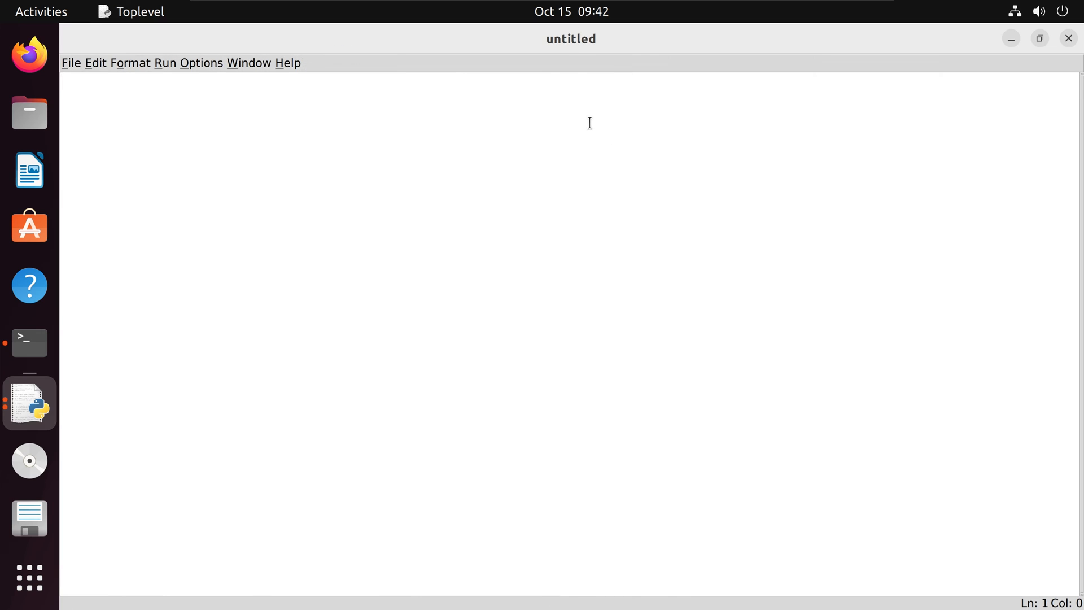
pyautogui.moveTo(574, 132)
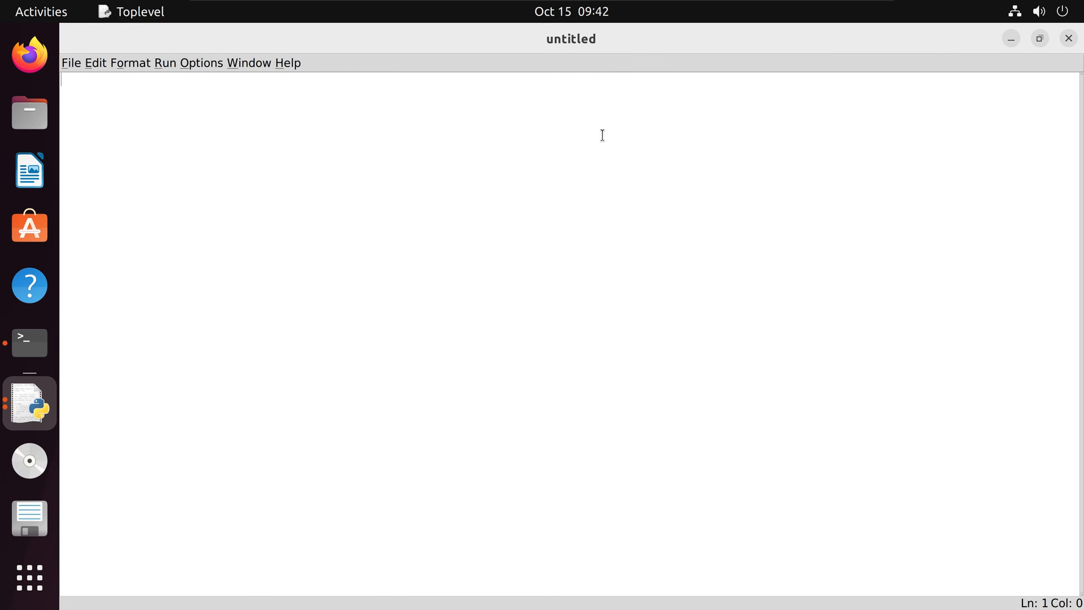
pyautogui.write("print('Hello World')")
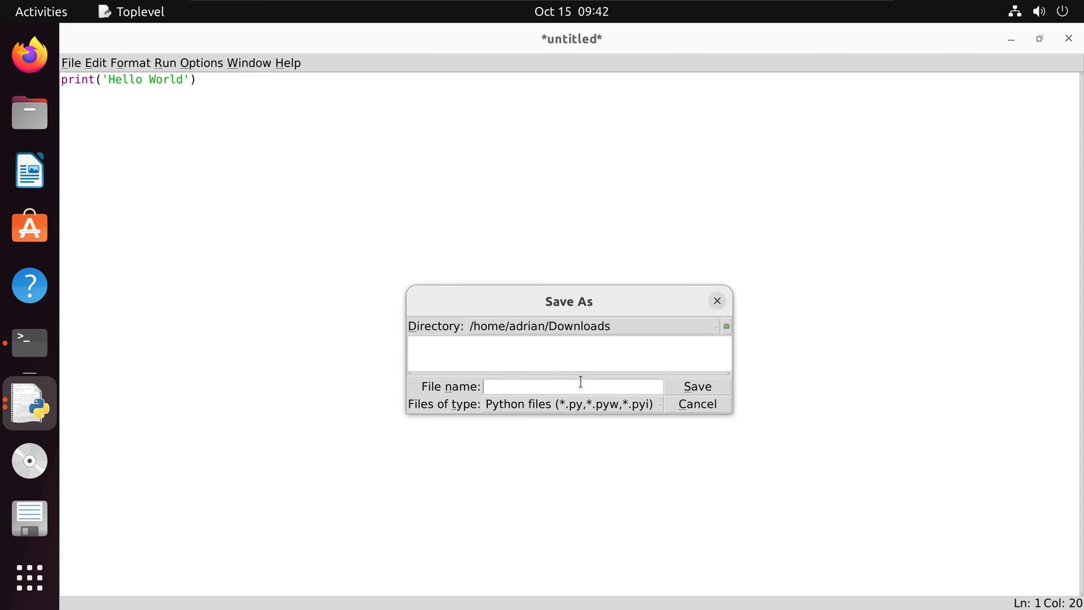
pyautogui.moveTo(570, 380)
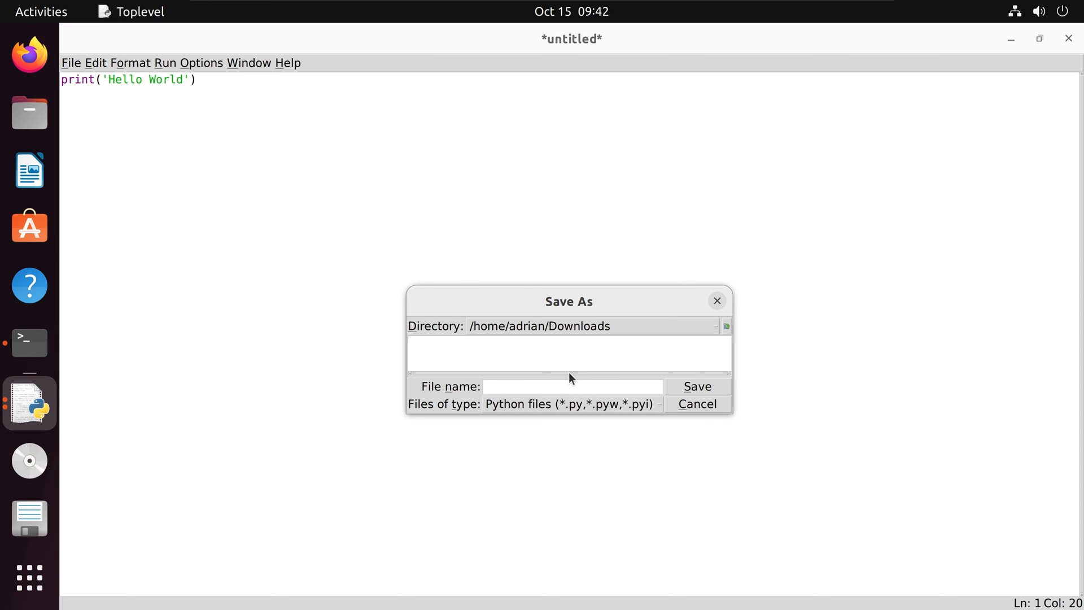
pyautogui.click(697, 386)
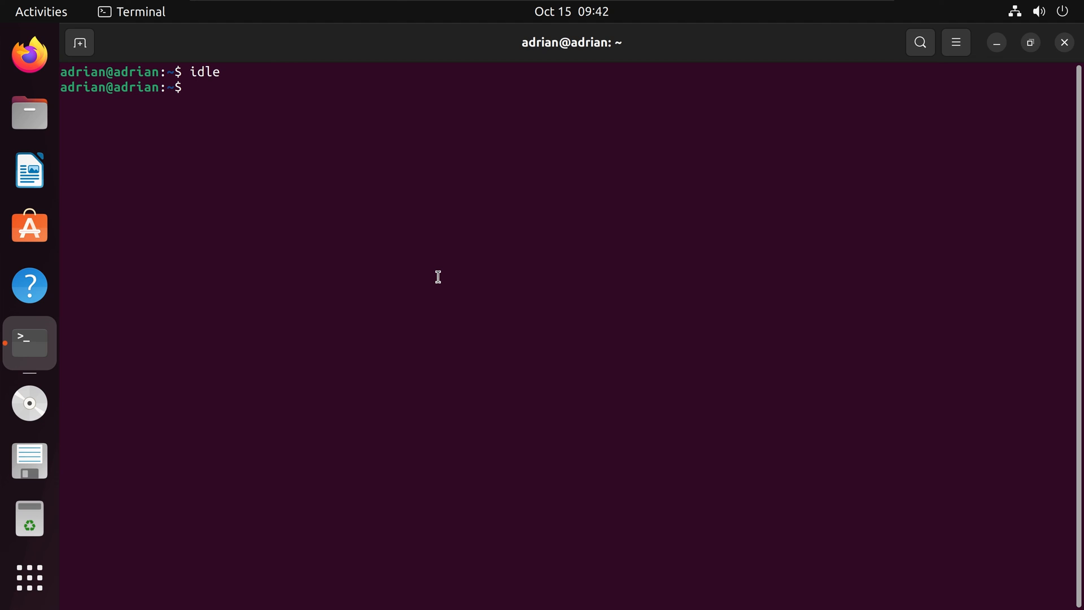
# Step: Change into the Downloads directory to run hello.py with python3
pyautogui.write('cd Downloads/')
pyautogui.write('python3 hello.py')
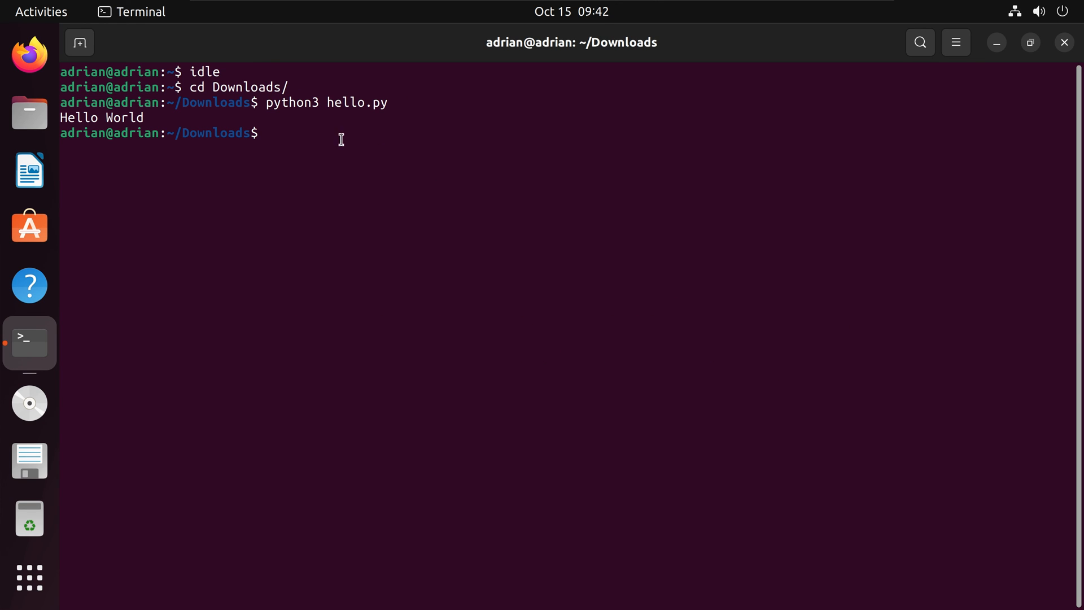
pyautogui.moveTo(131, 114)
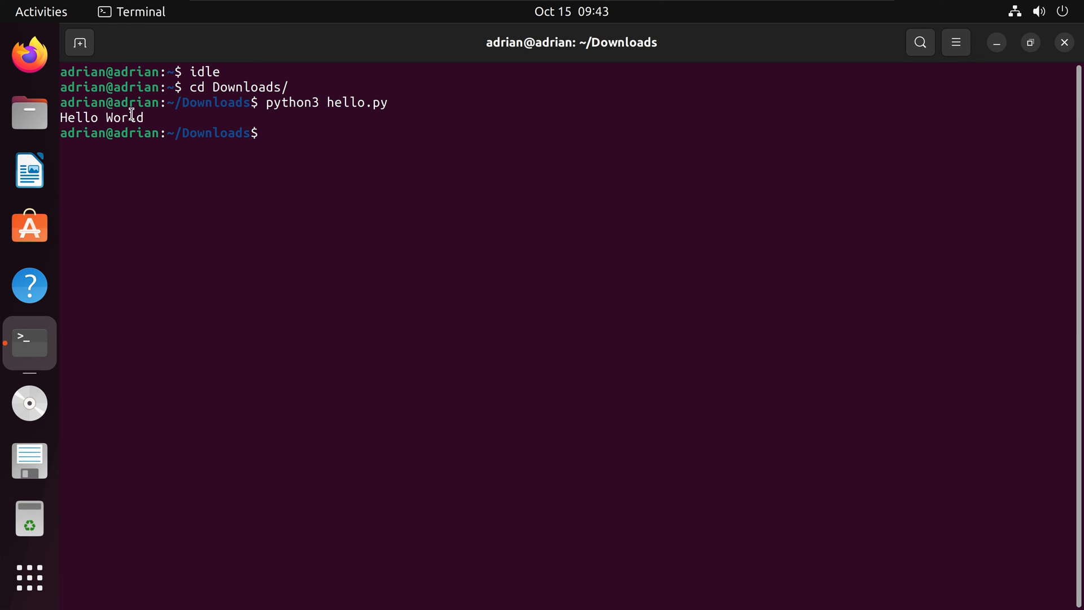